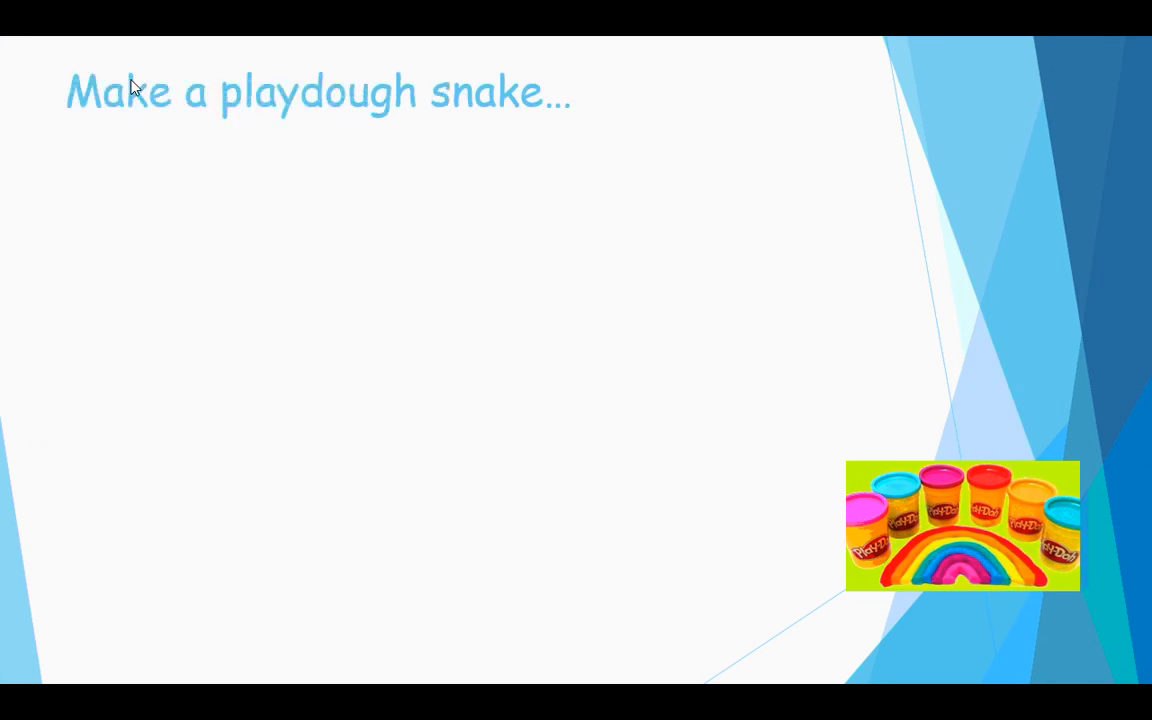
mouse_move(12, 153)
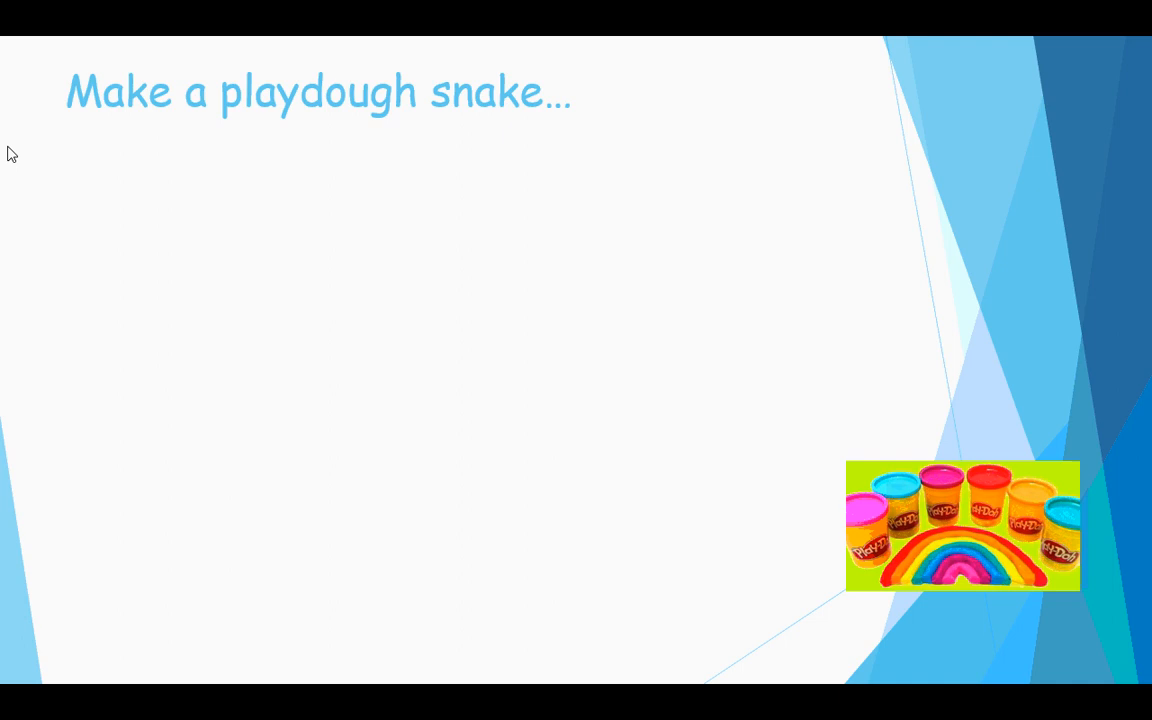
mouse_move(26, 145)
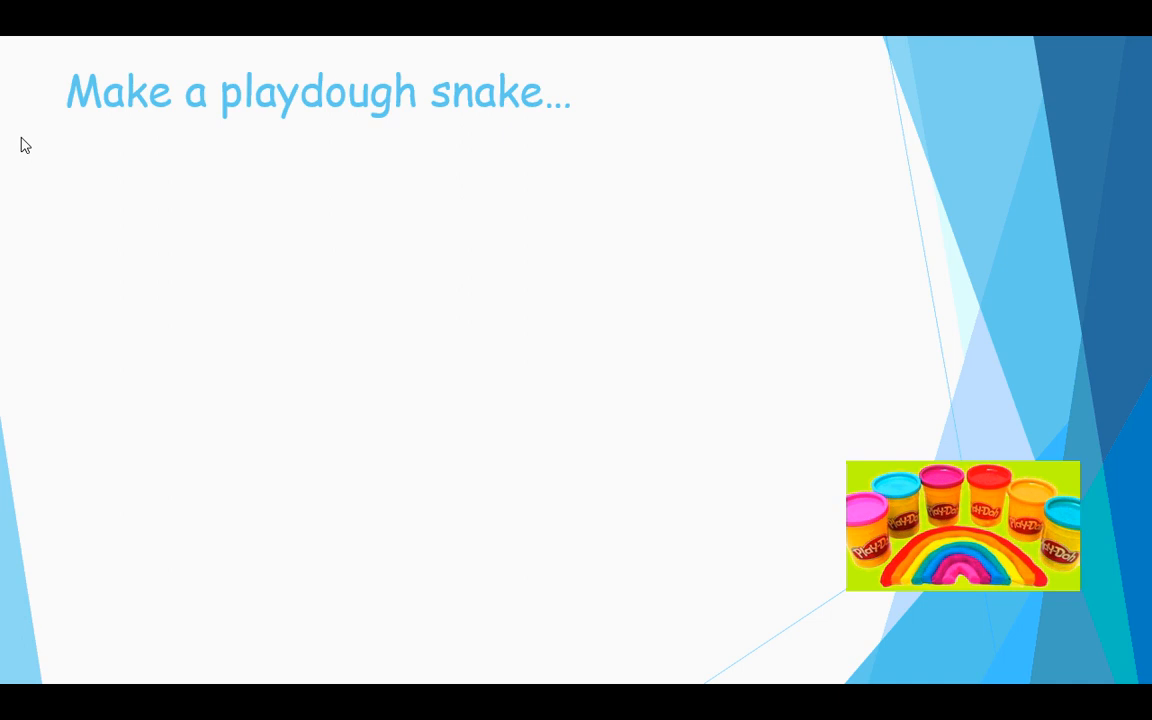